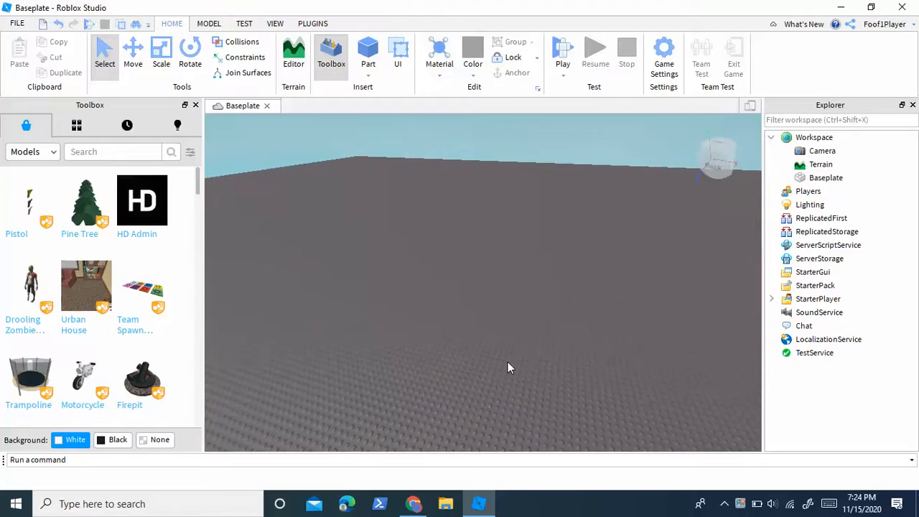
Step: Insert a block part, scale it into a wide thin slab, and colour it yellow
click(367, 54)
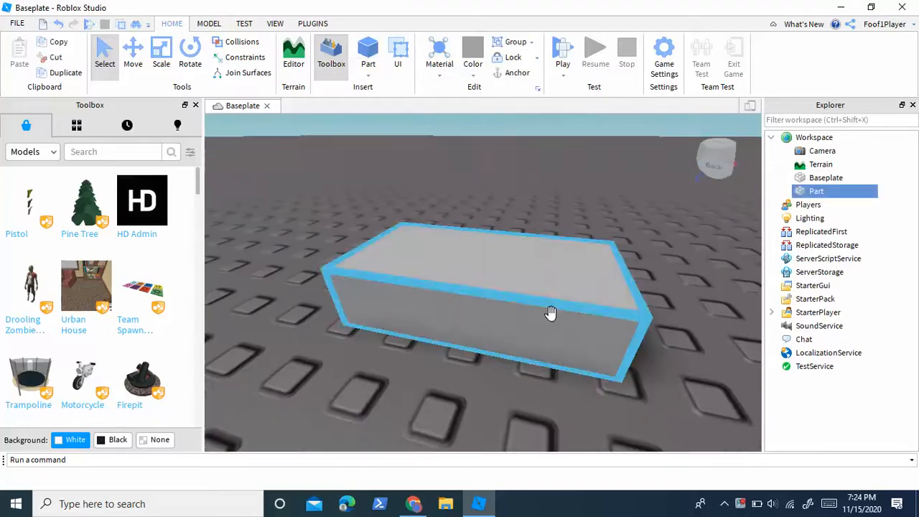
click(160, 53)
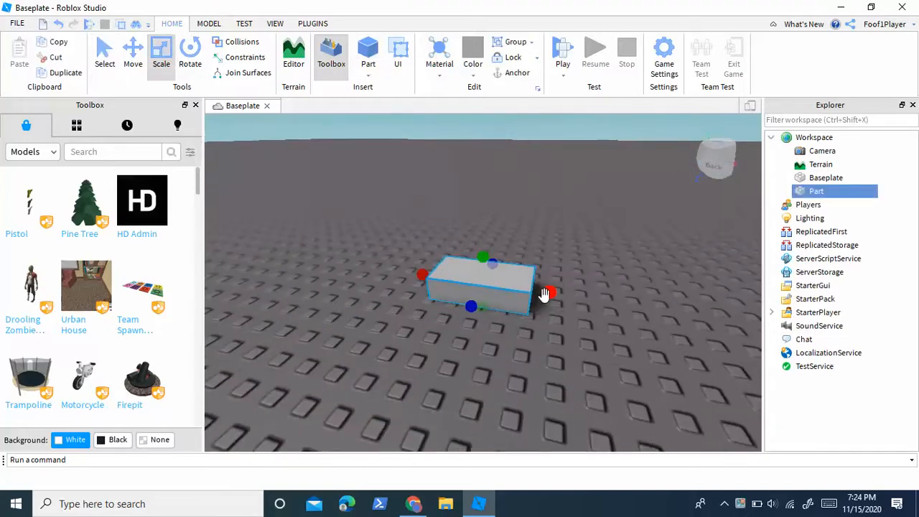
drag(549, 293, 341, 337)
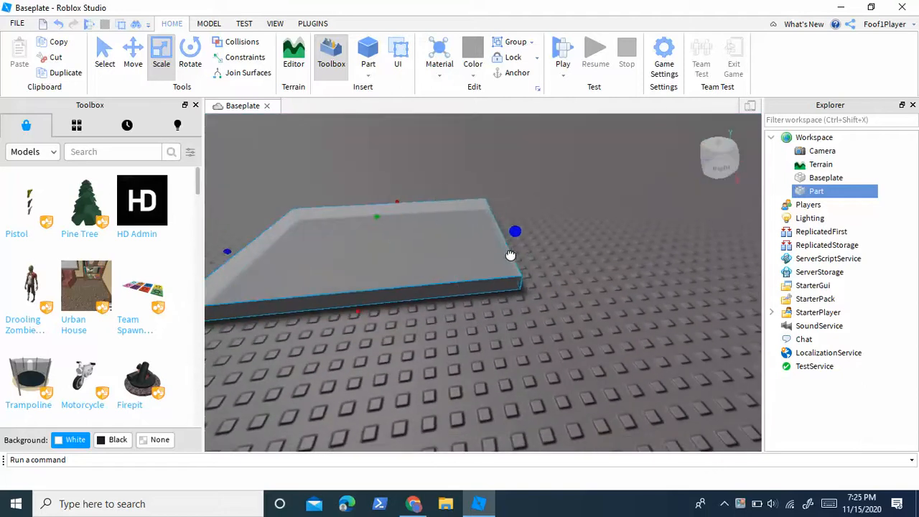
click(473, 47)
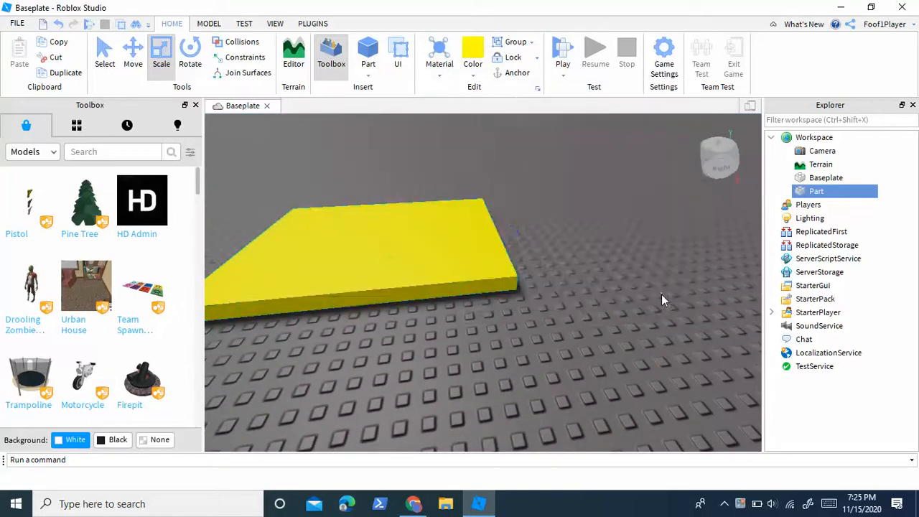
Step: Add a ScreenGui under StarterGui and name it 'Message'
click(813, 285)
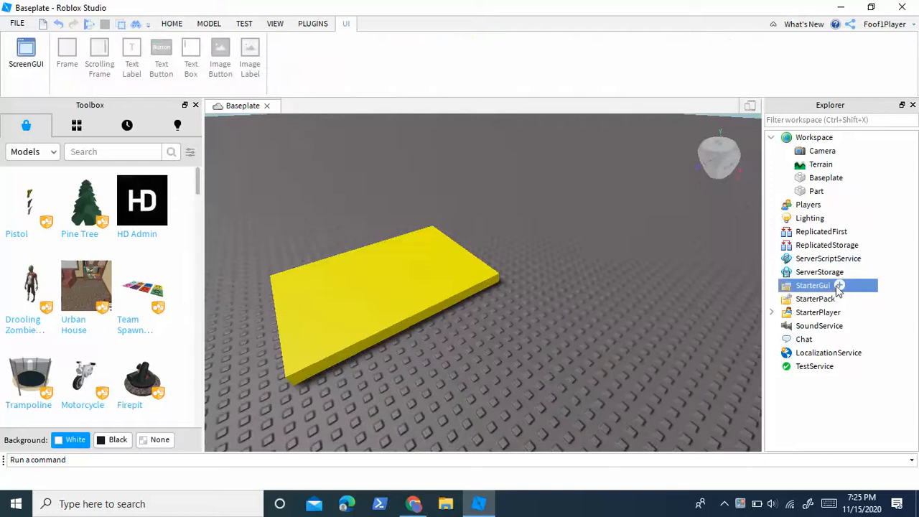
click(865, 285)
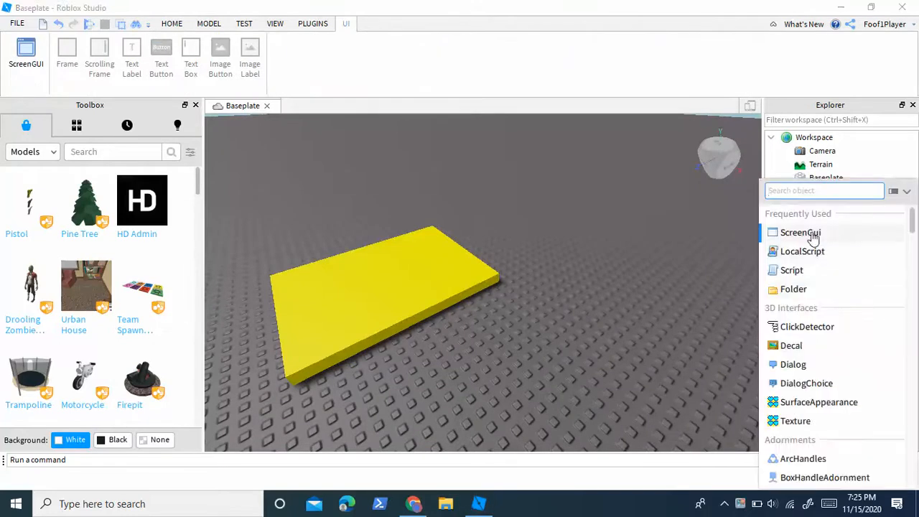
click(800, 232)
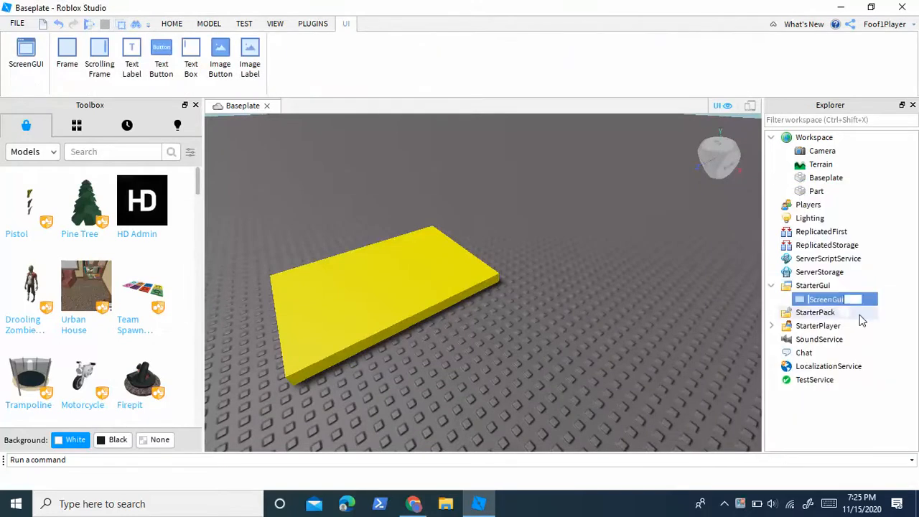
text(Message)
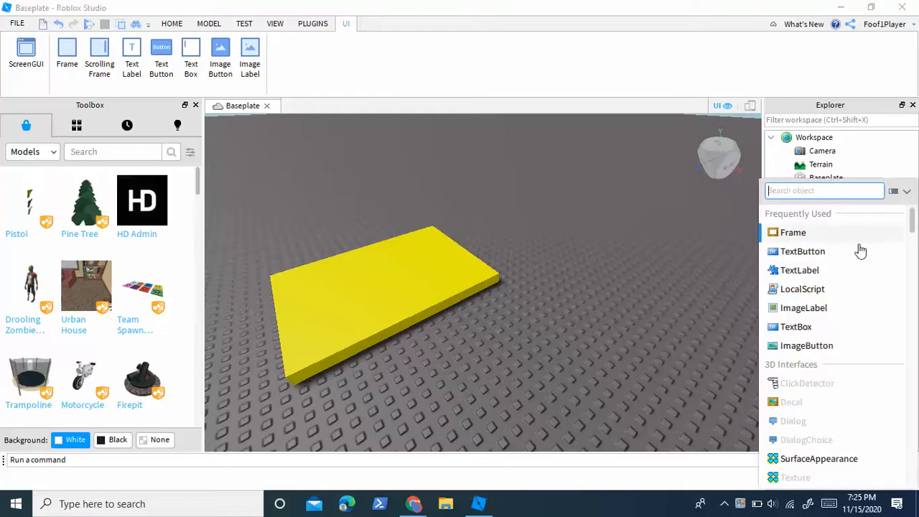
Step: Insert a Frame named 'Background' into Message and enlarge it into a wide panel
click(793, 232)
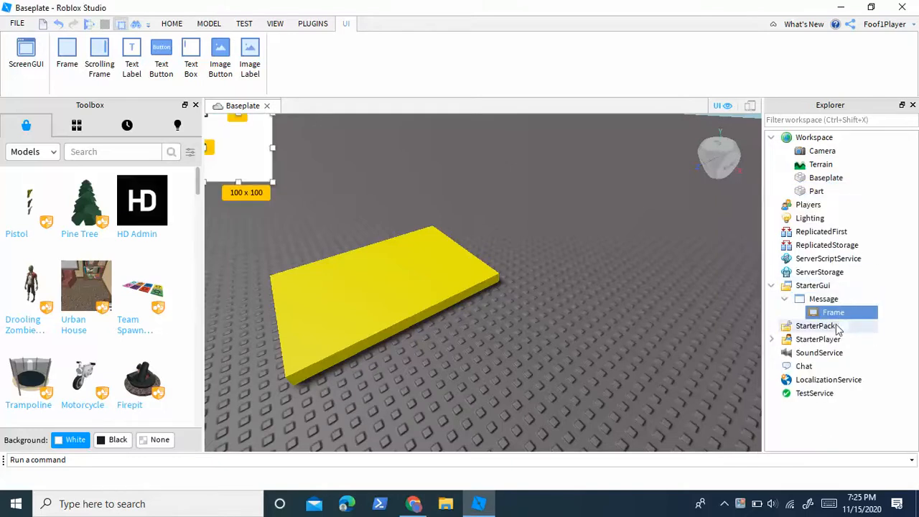
double_click(834, 312)
text(Background)
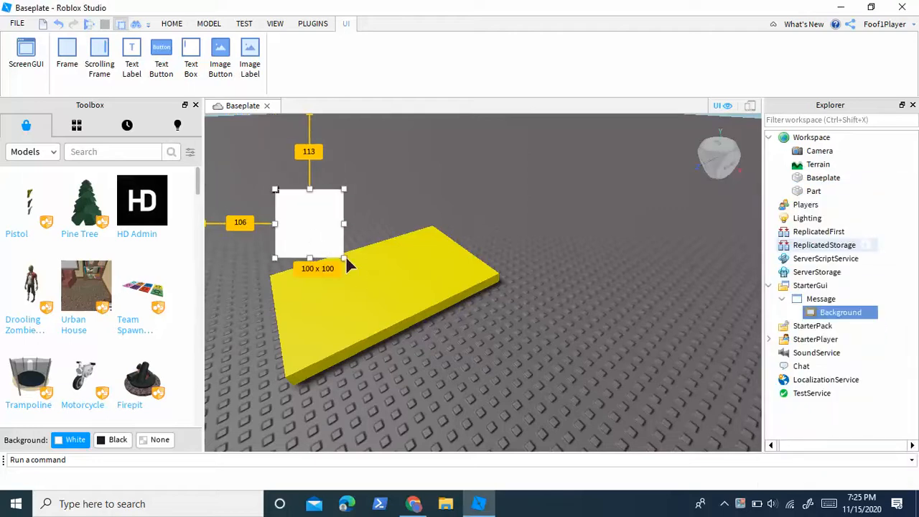
drag(344, 259, 582, 319)
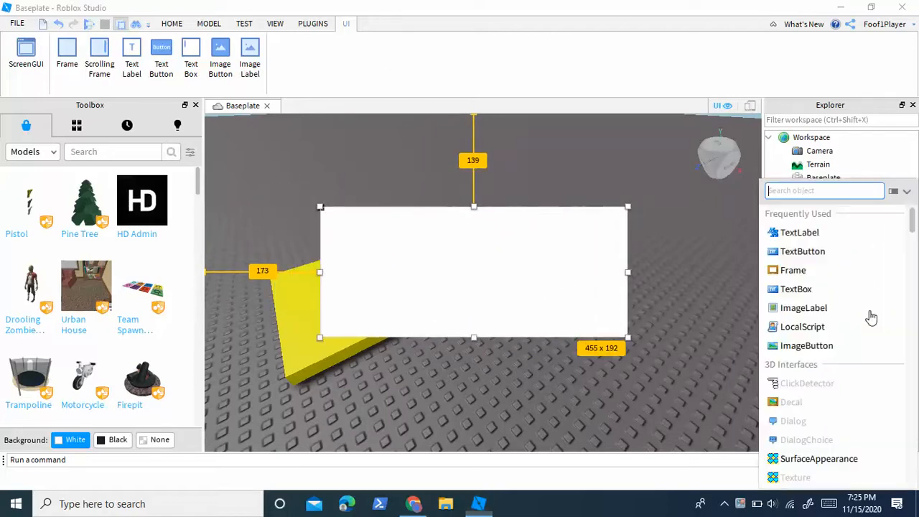
Step: Add an enlarged TextLabel reading 'POP UP' to Background, with TextScaled enabled
click(799, 232)
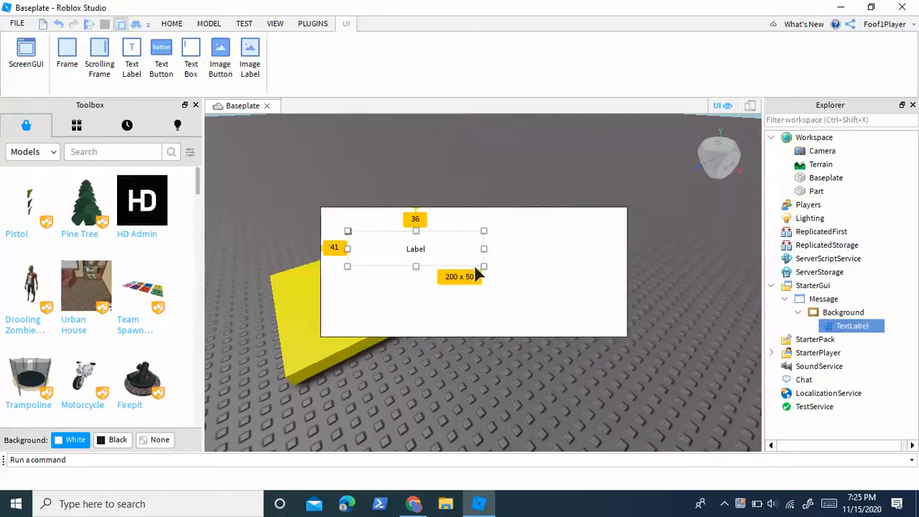
drag(485, 265, 560, 290)
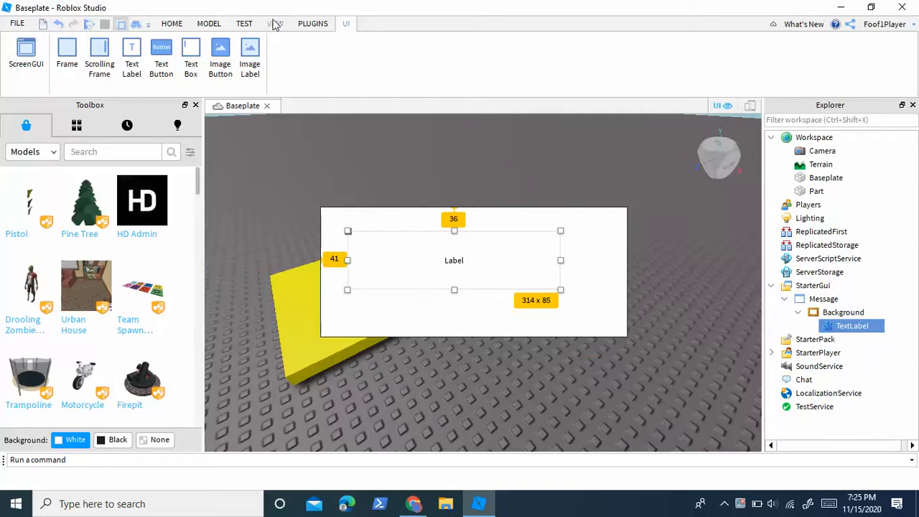
click(275, 23)
text(POP U)
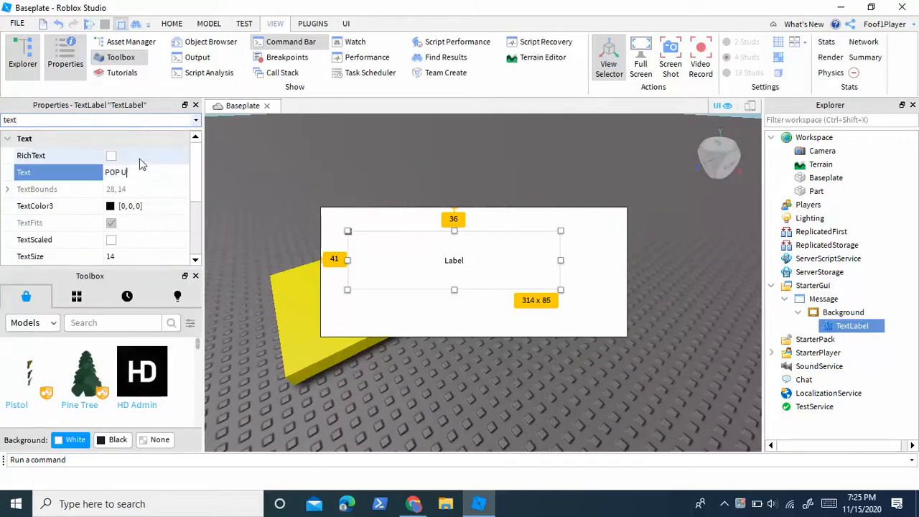
click(111, 239)
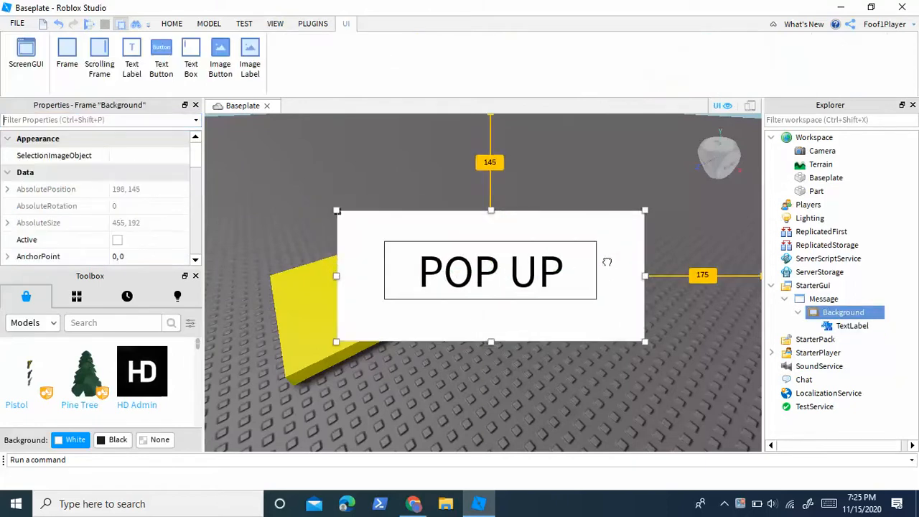
click(816, 191)
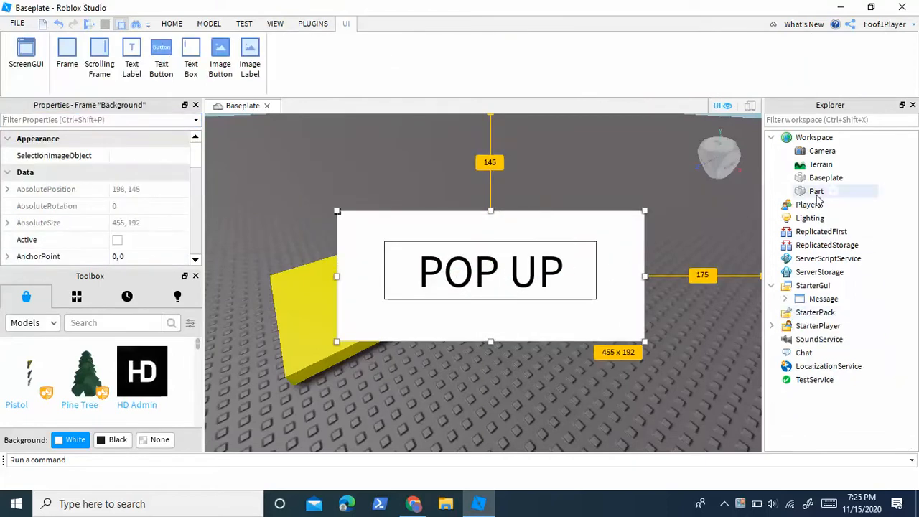
Step: Select the yellow Part in the Explorer, now holding Script and Message
click(816, 191)
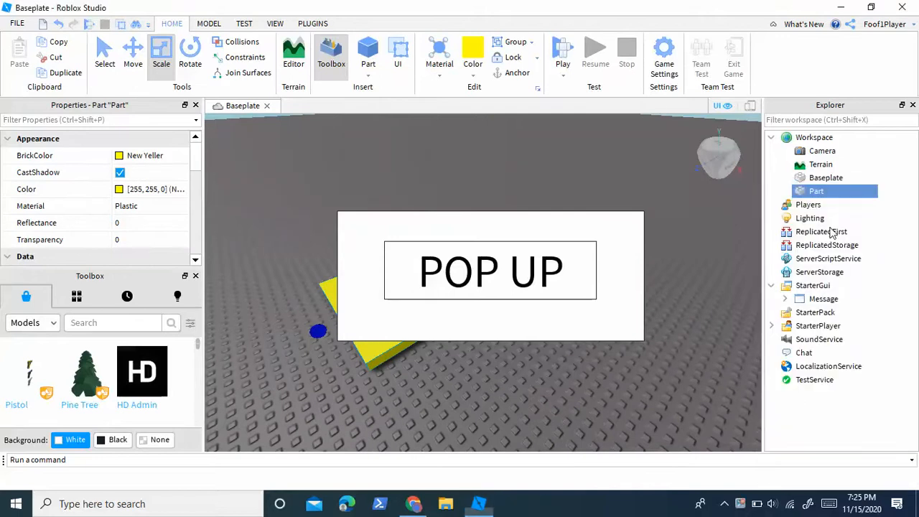
double_click(816, 190)
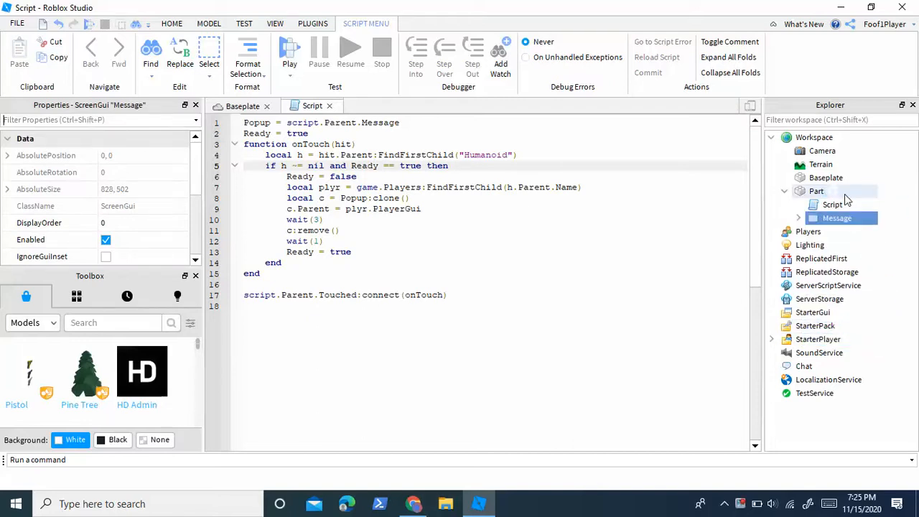
Step: Rename the yellow Part in the Explorer to 'PopUp'
click(817, 191)
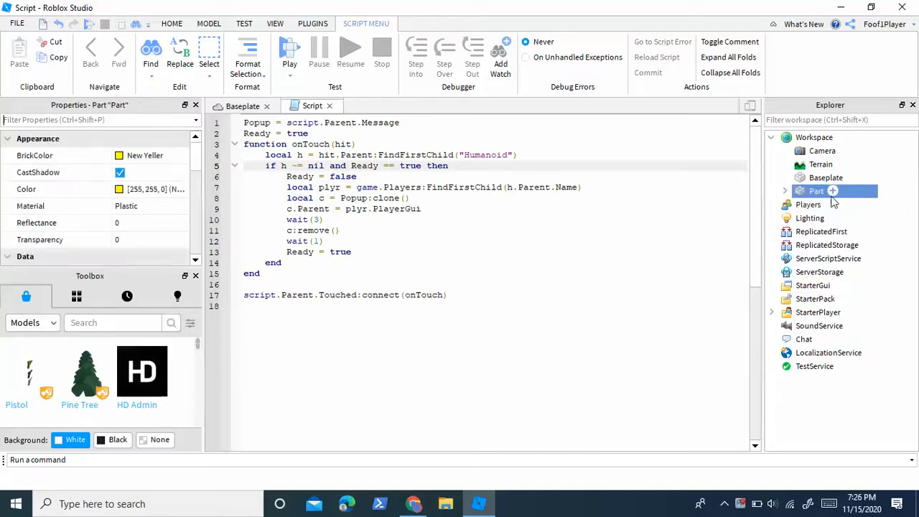
double_click(816, 191)
text(PopUp)
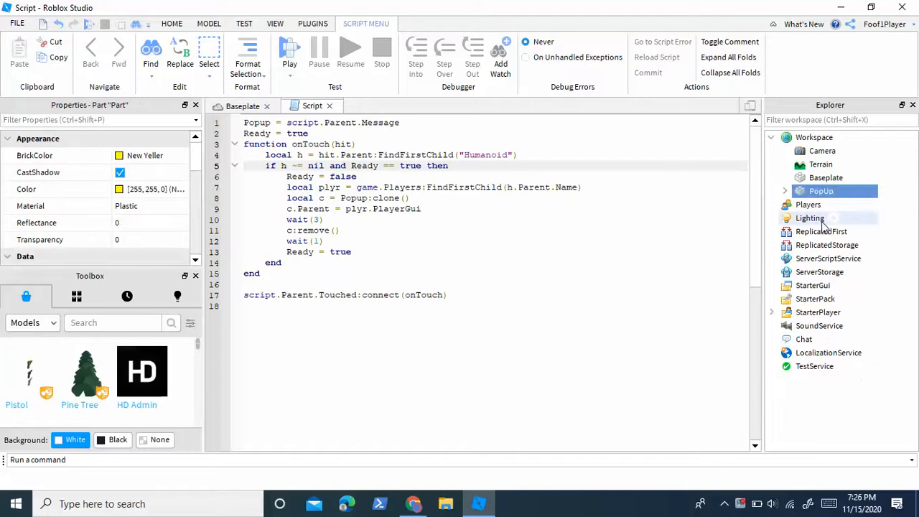
click(785, 191)
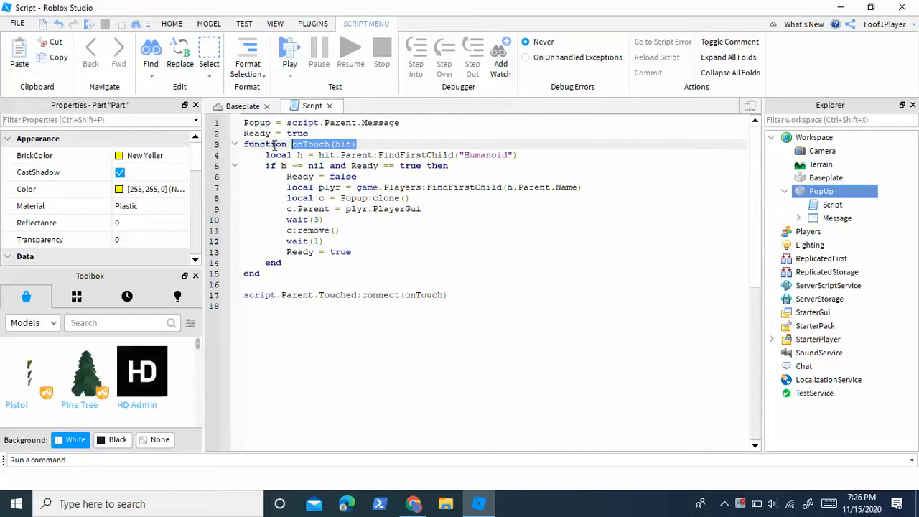
Step: Change wait(3) to wait(5) on line 10 of the touch script
click(366, 143)
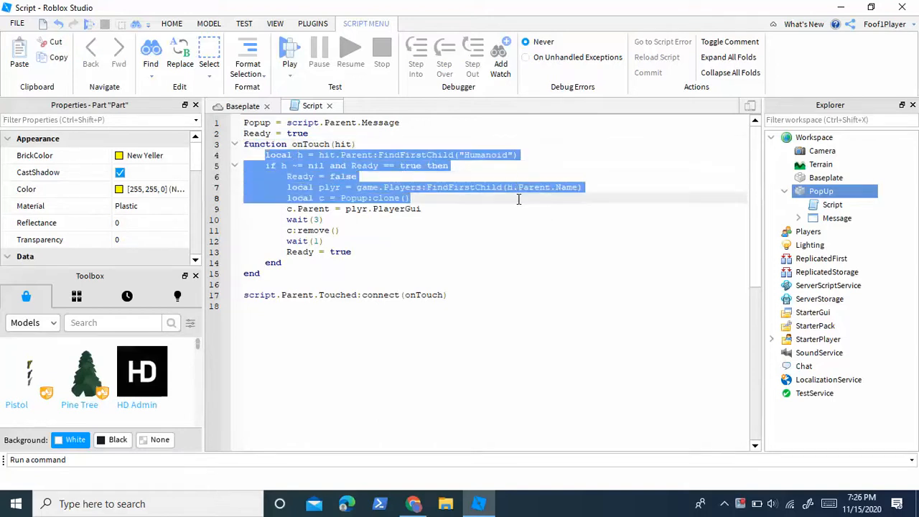
click(490, 252)
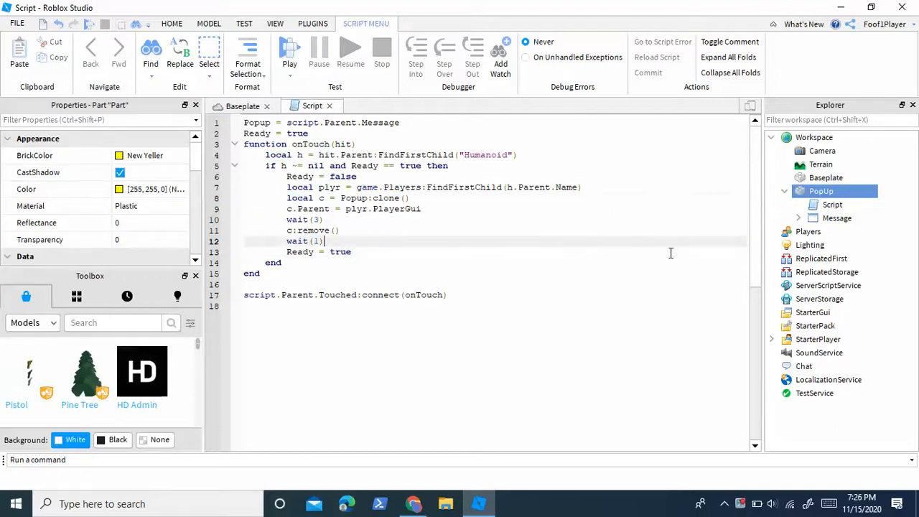
click(813, 312)
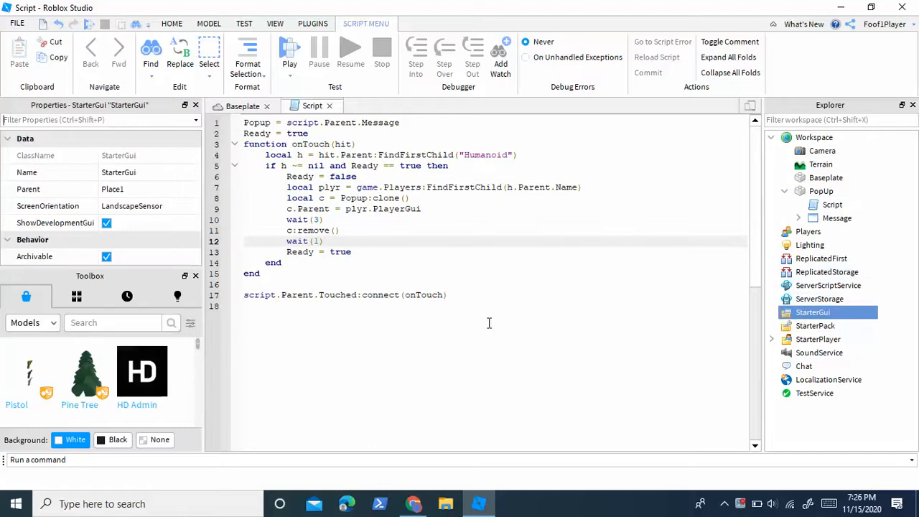
drag(263, 219, 451, 294)
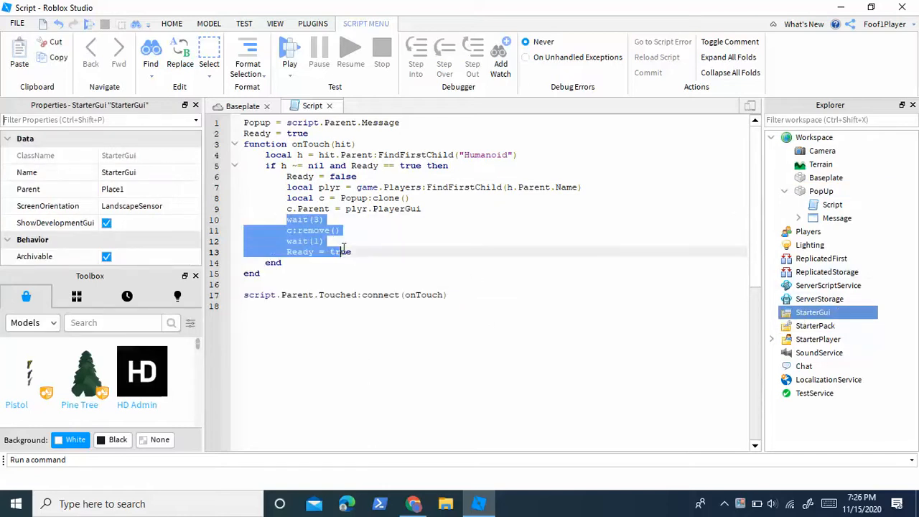
click(359, 219)
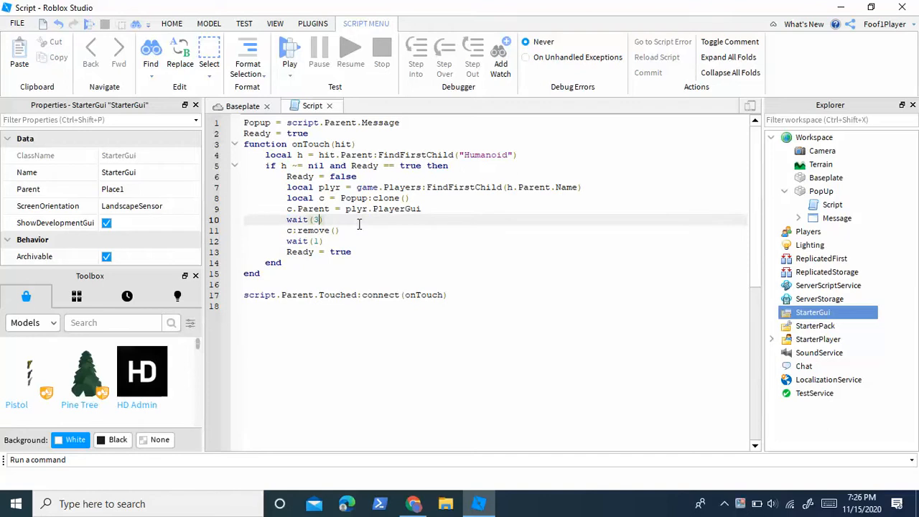
text(5)
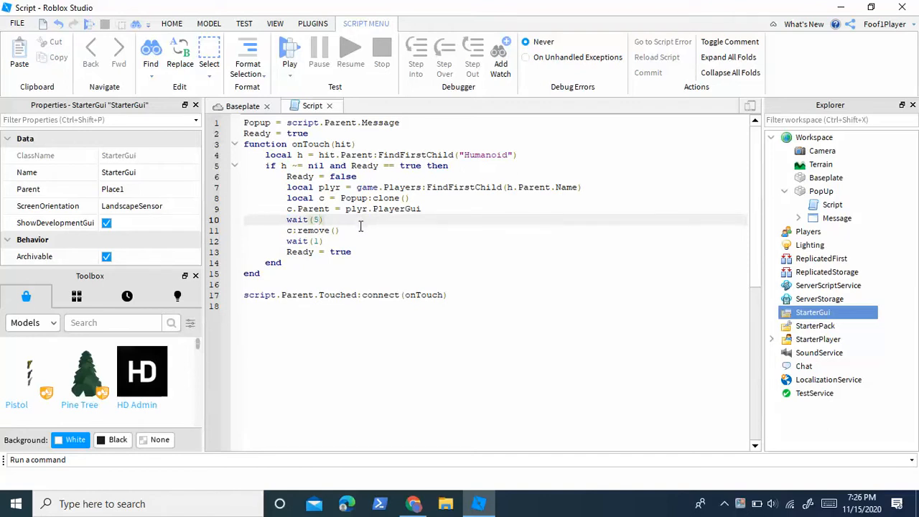
mouse_move(430, 266)
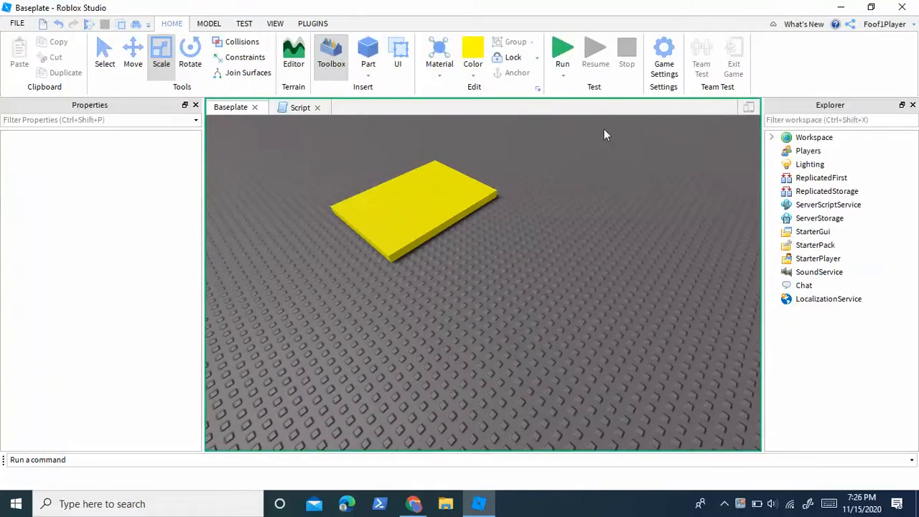
mouse_move(609, 79)
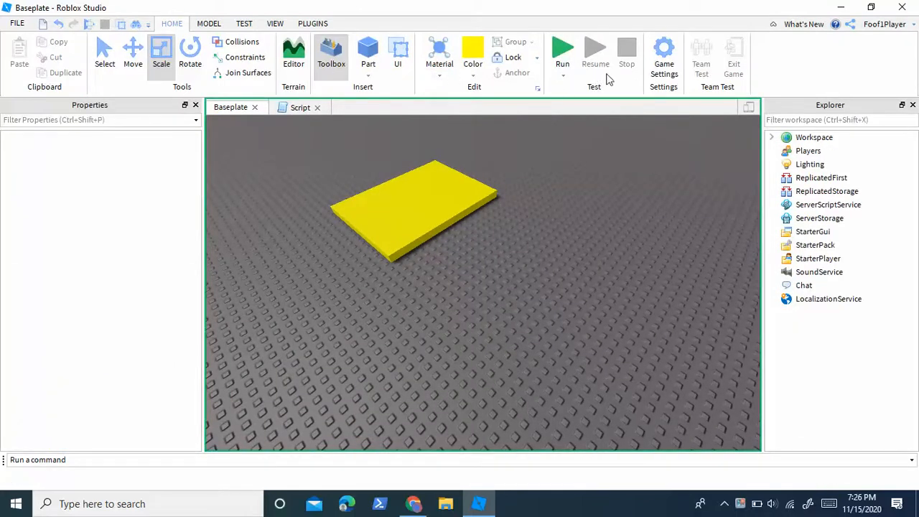
Step: Launch a Play test from the Home tab's Test group
click(563, 50)
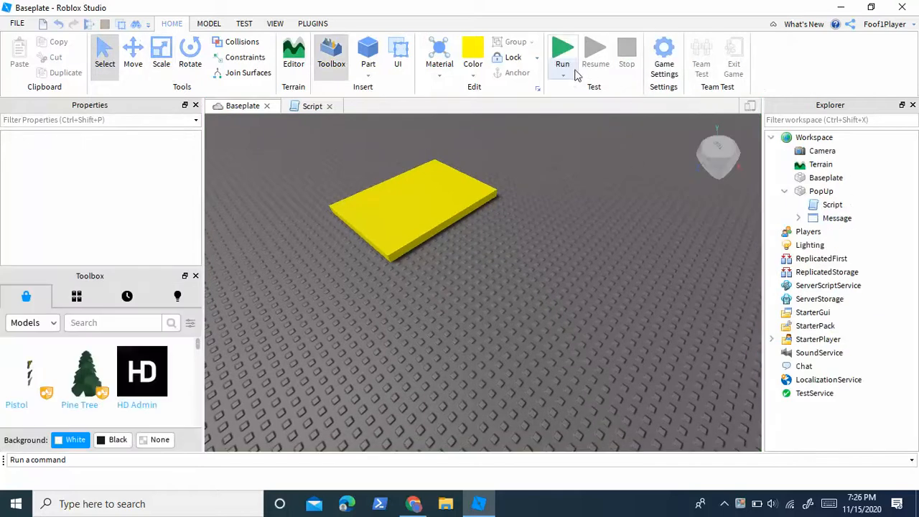
click(562, 50)
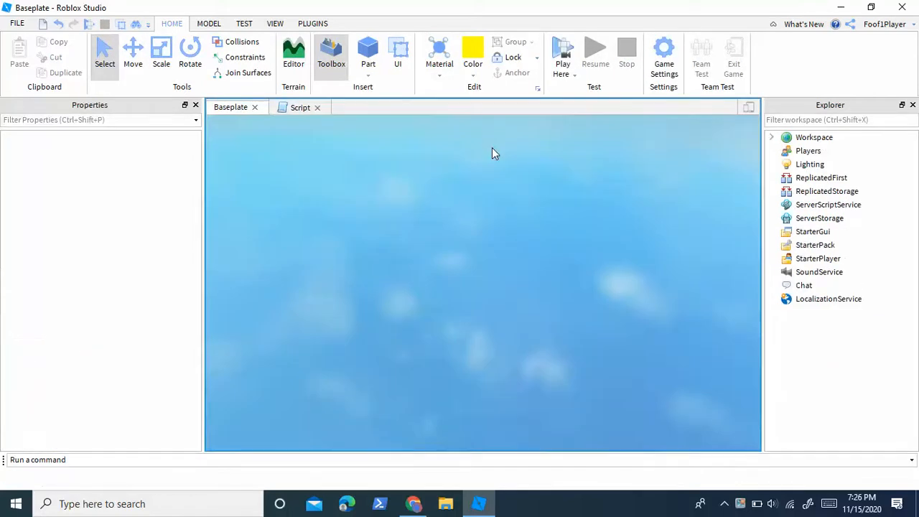
click(563, 54)
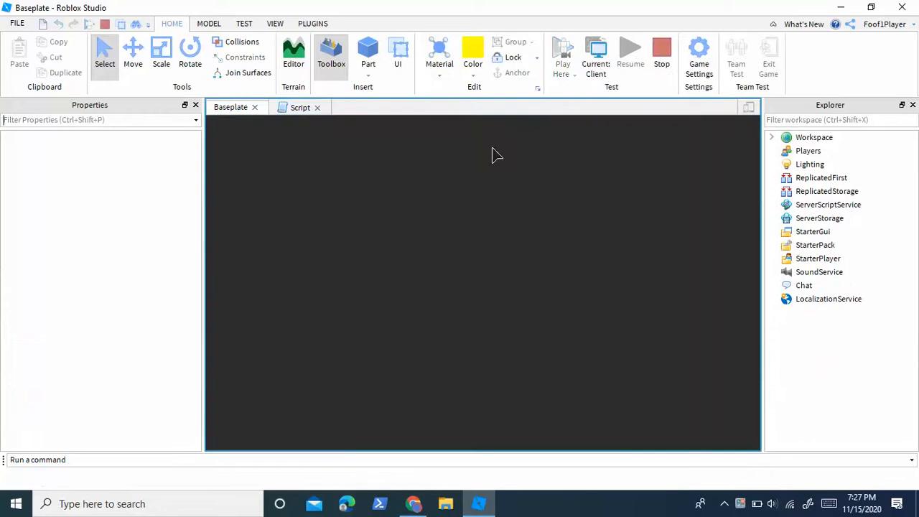
mouse_move(584, 278)
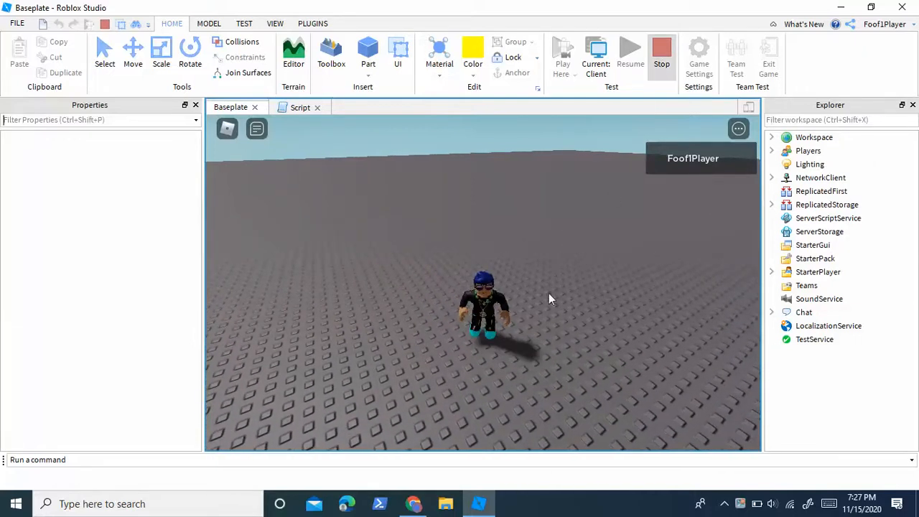
Step: Stop the play test and select the yellow PopUp part in the scene
click(661, 54)
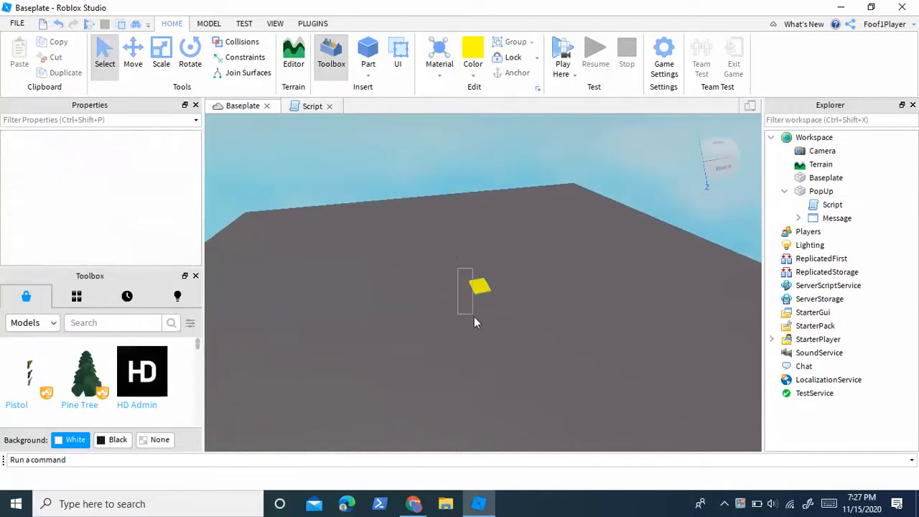
click(821, 190)
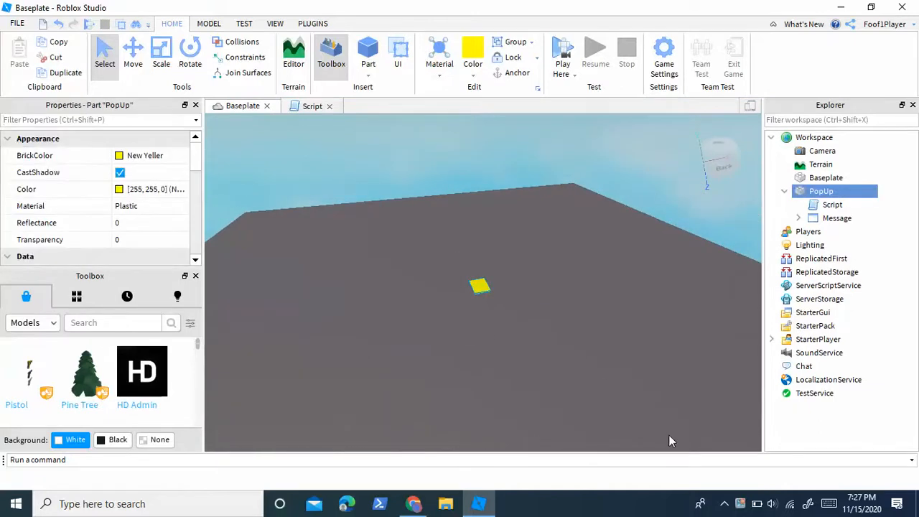